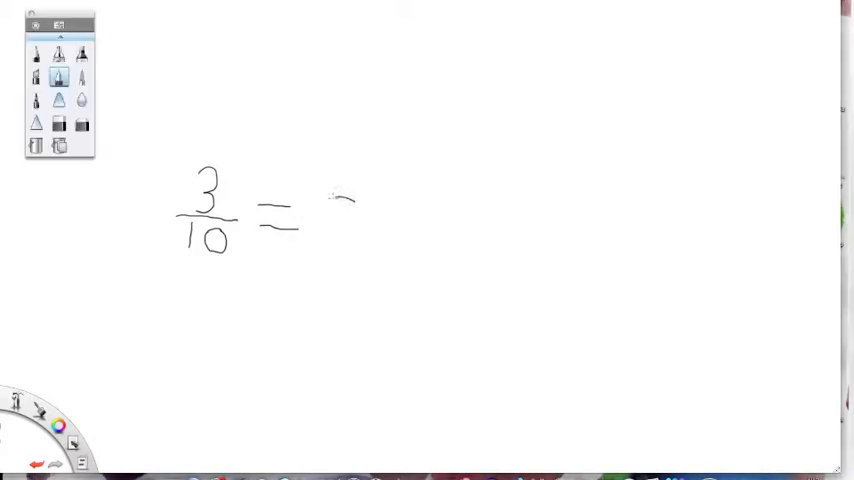
Handwrite 0 point 3 after 3/10 and label the 3 as tenths underneath
left_click_drag(330, 195, 345, 245)
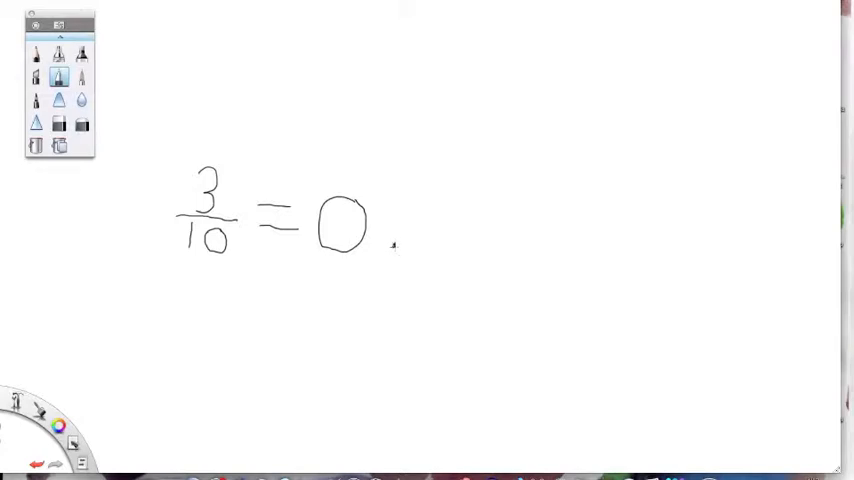
mouse_move(413, 245)
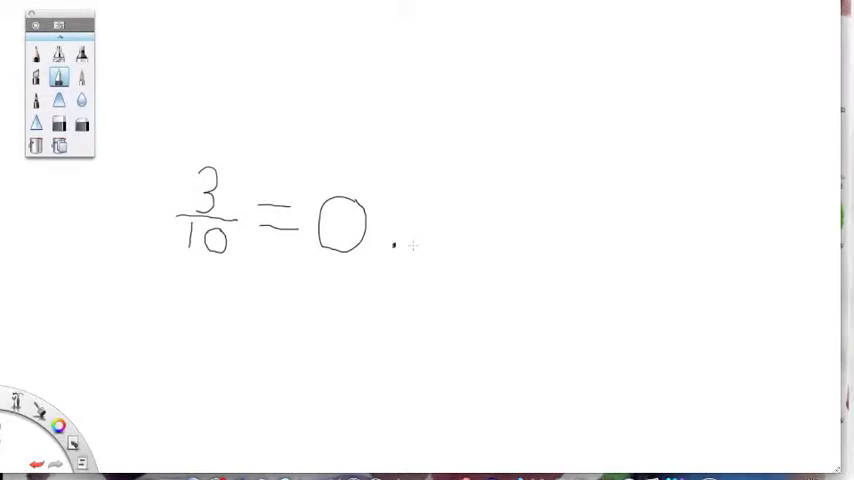
left_click_drag(412, 247, 478, 244)
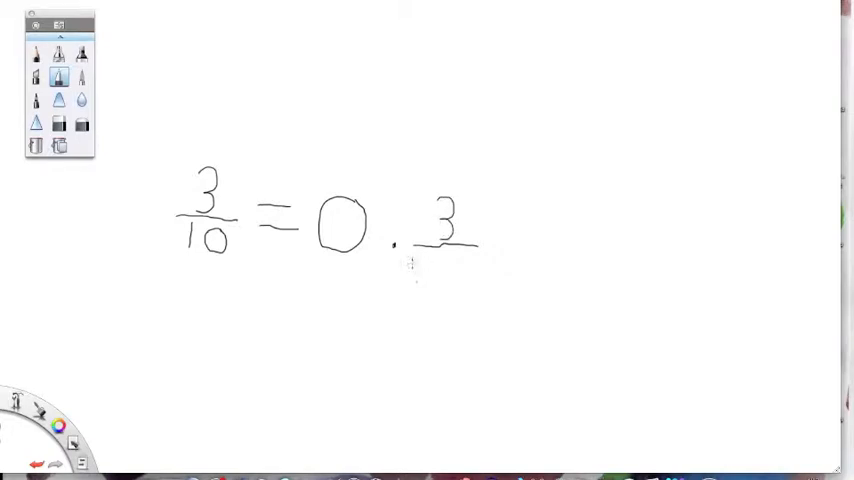
left_click_drag(410, 265, 460, 270)
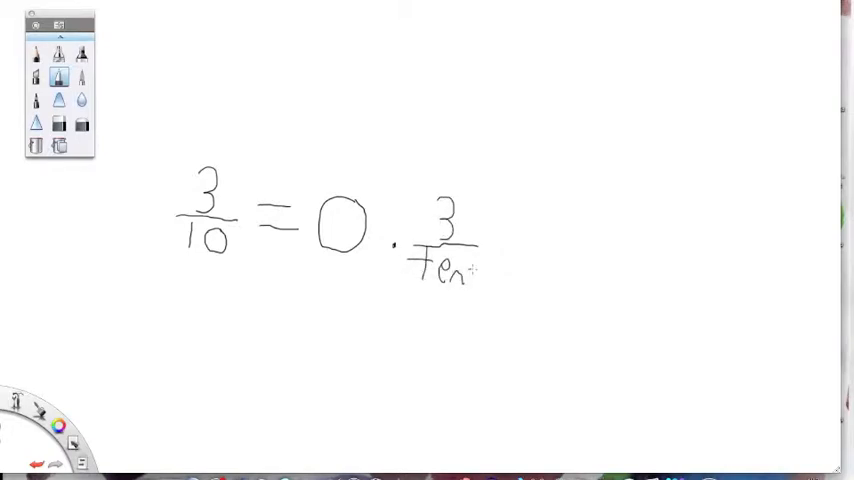
left_click_drag(470, 275, 510, 285)
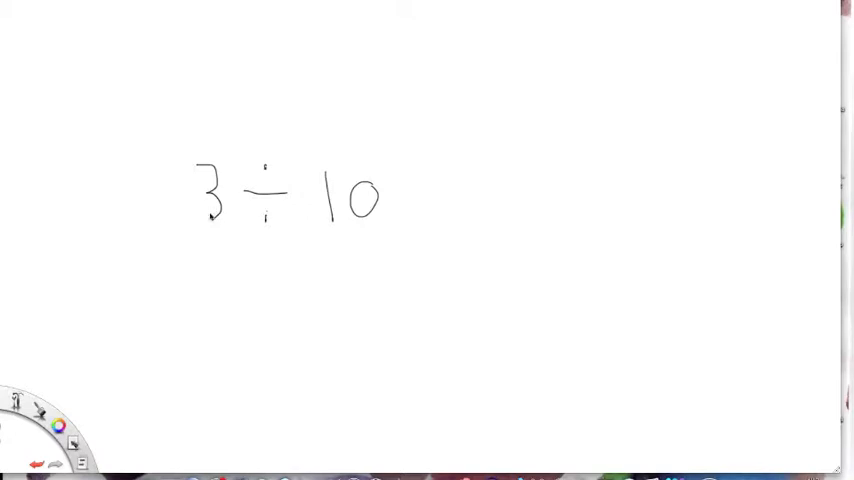
mouse_move(223, 226)
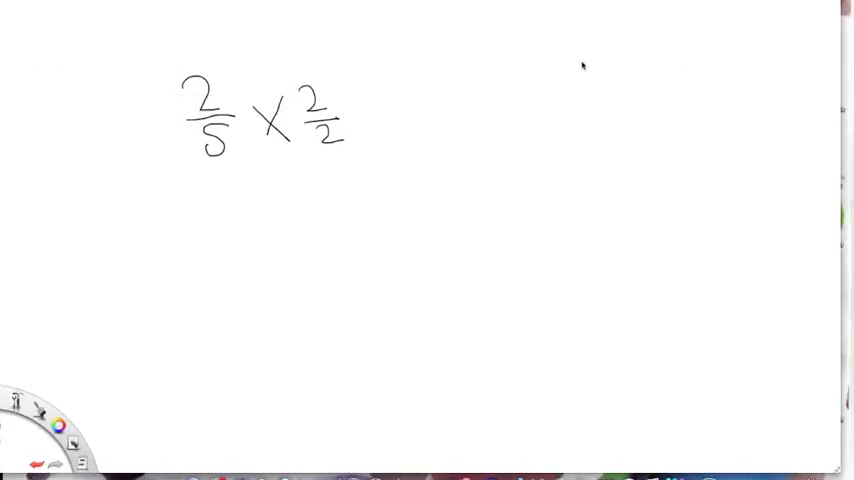
mouse_move(476, 93)
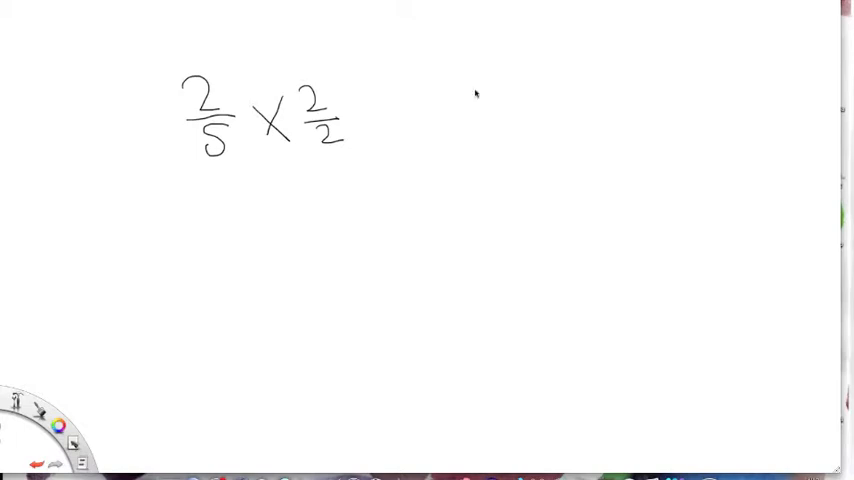
mouse_move(420, 128)
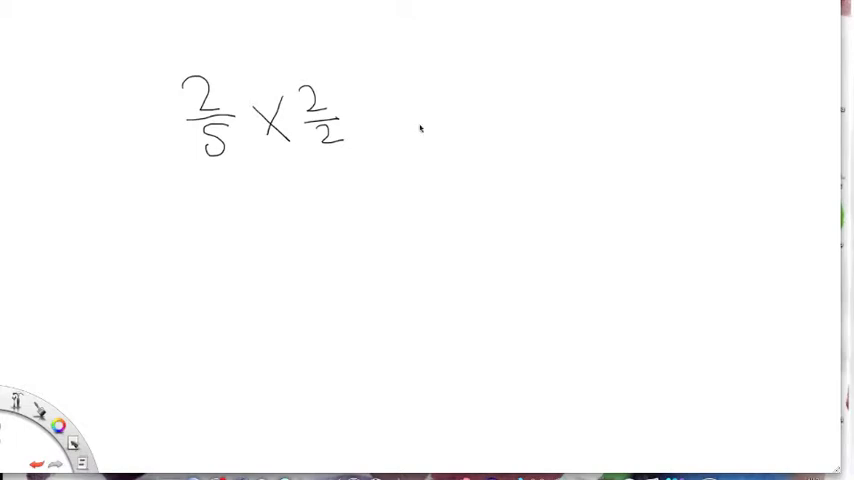
mouse_move(402, 133)
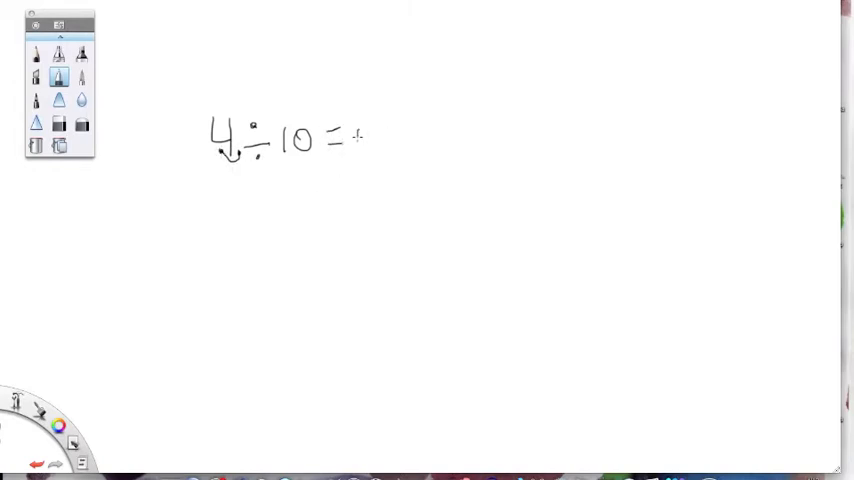
Begin handwriting the answer 0.4 after 4 ÷ 10 =
left_click_drag(360, 130, 420, 140)
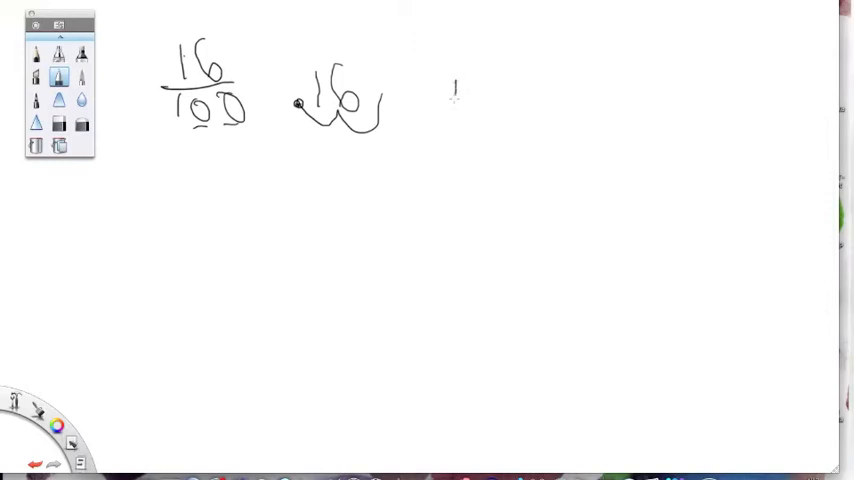
Start rewriting 16 to the right of the 16/100 working
left_click_drag(455, 95, 475, 110)
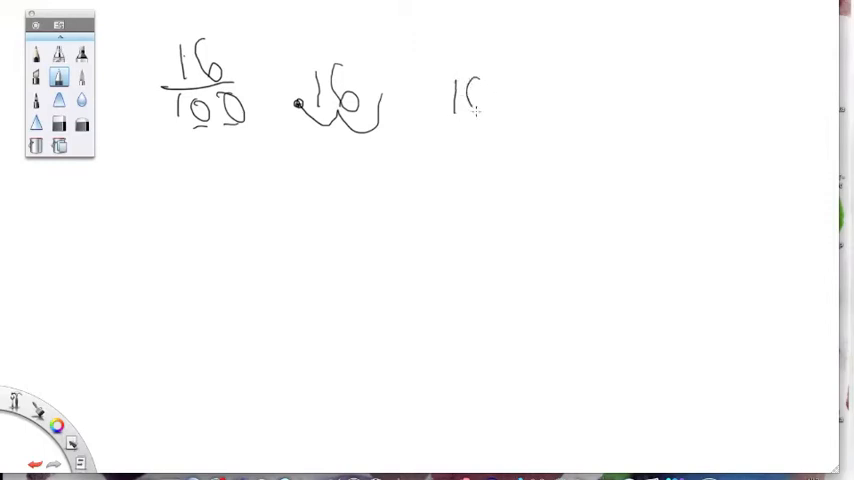